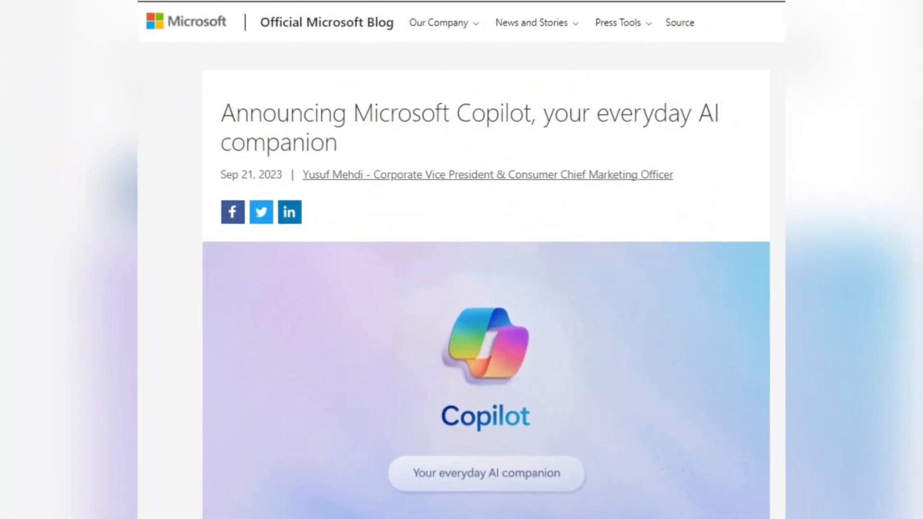
Step: Bring up the Windows Copilot assistant from the desktop during the promo footage
scroll("down", 3)
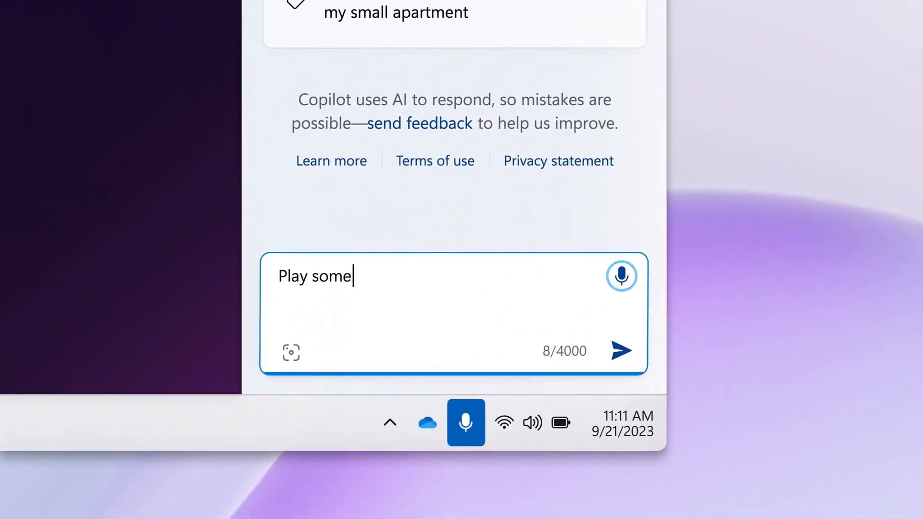
left_click(620, 350)
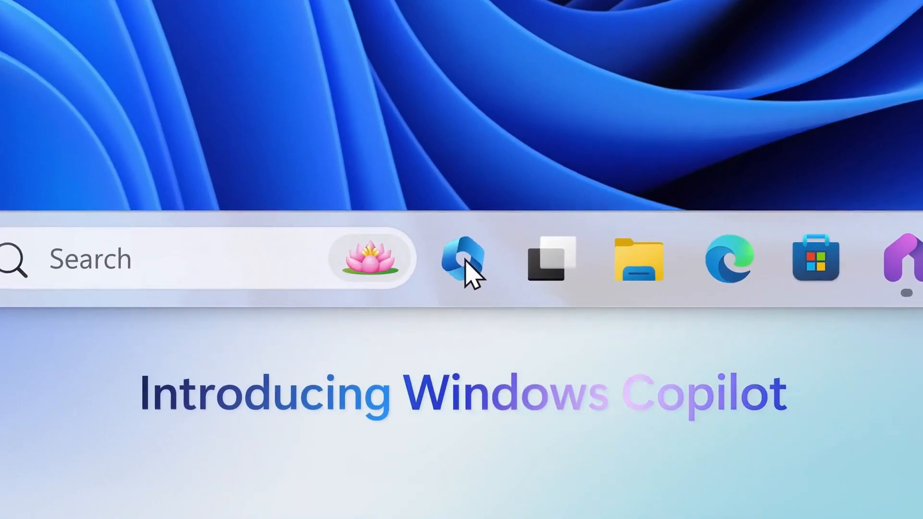
left_click(462, 259)
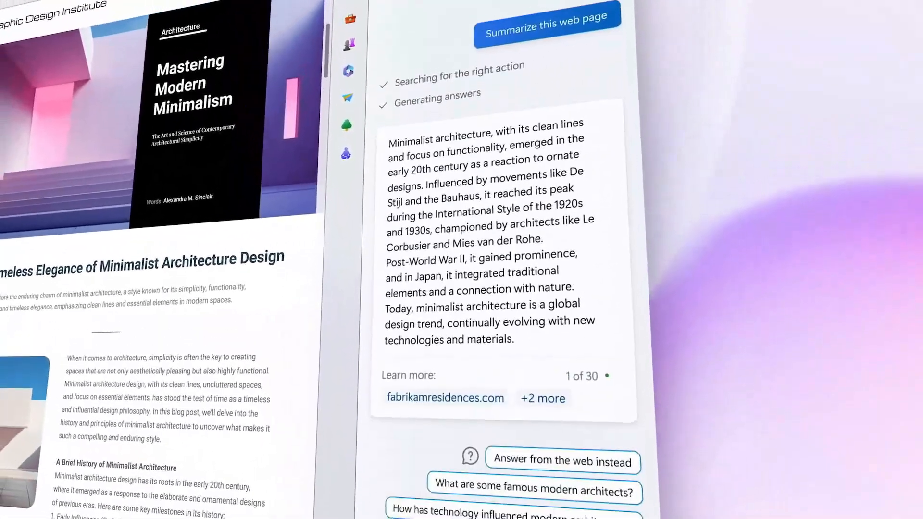
left_click(274, 473)
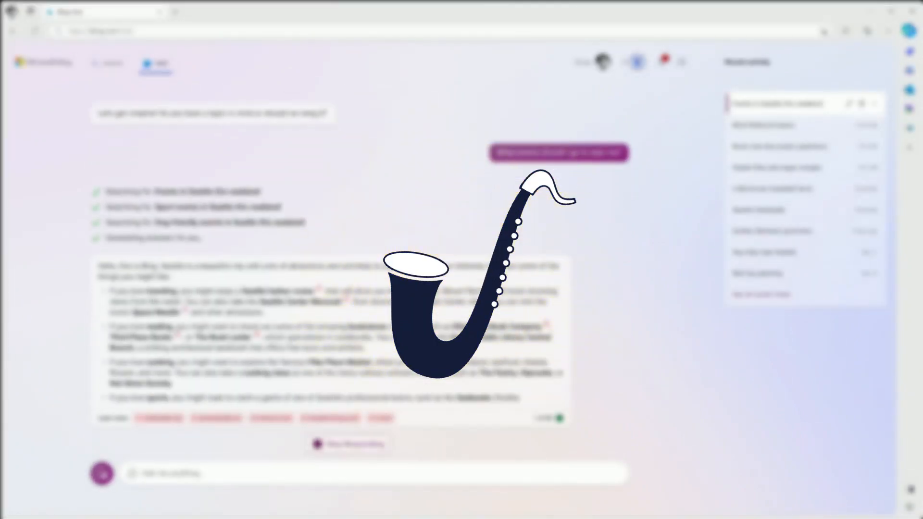
Step: Ask the Copilot chat assistant about the 65-inch TV search results
scroll("down", 3)
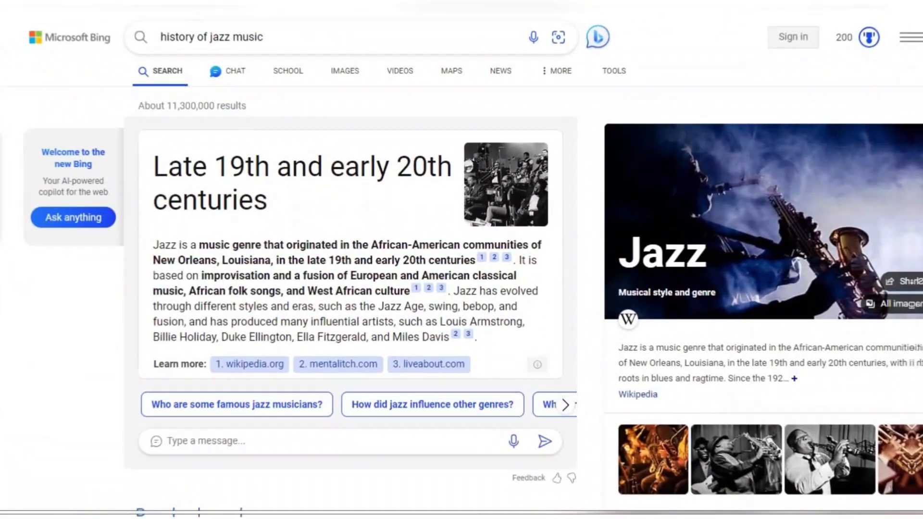
scroll("down", 3)
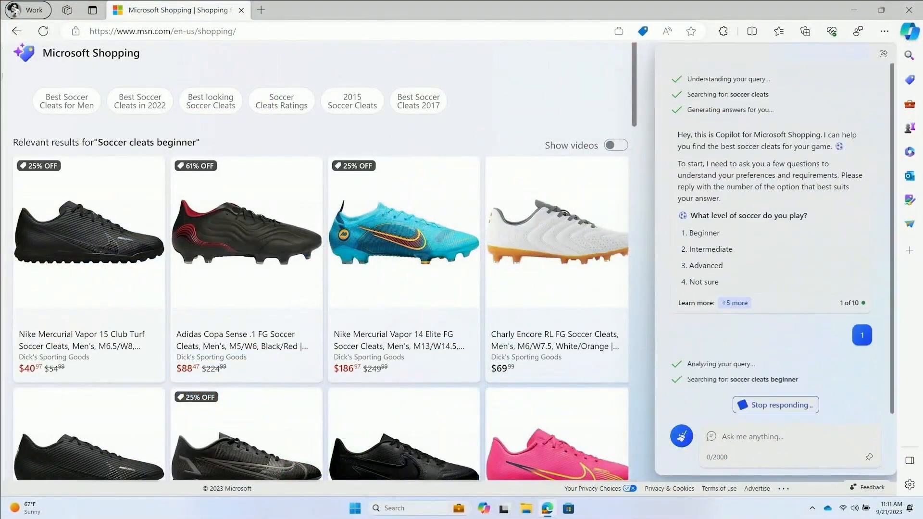
scroll("down", 3)
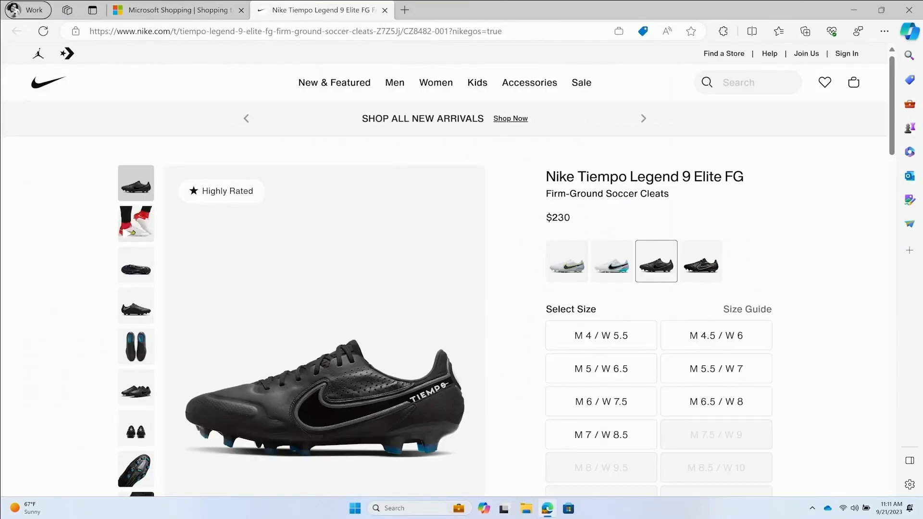
left_click(177, 10)
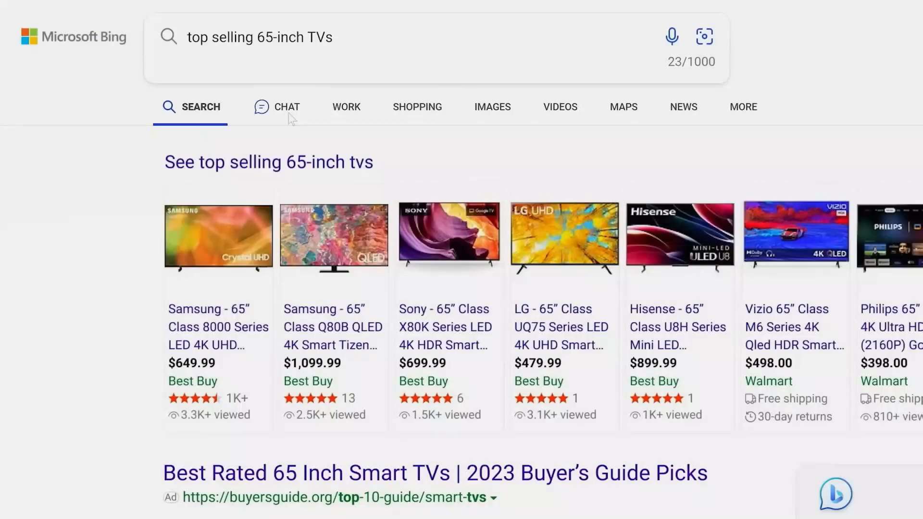
left_click(284, 107)
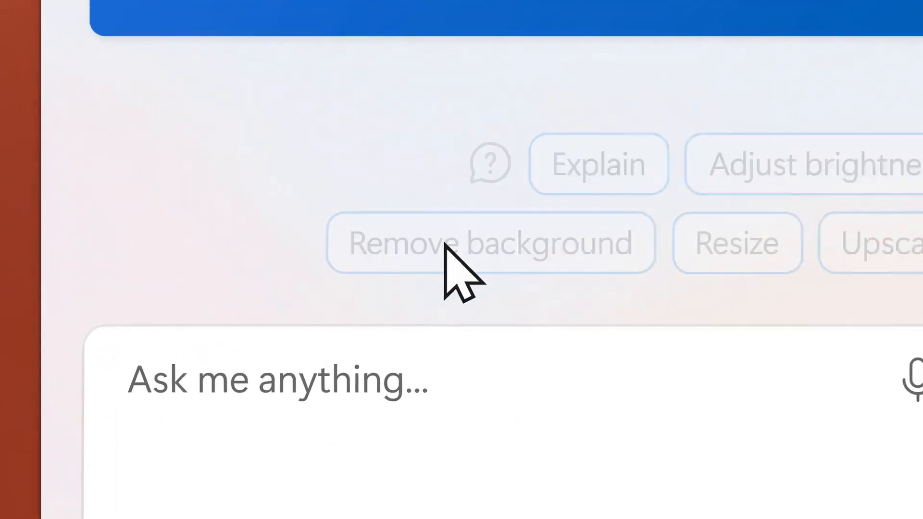
Step: Remove a photo's background and request 'Create an Instagram reel with photos from my vacation'
left_click(489, 243)
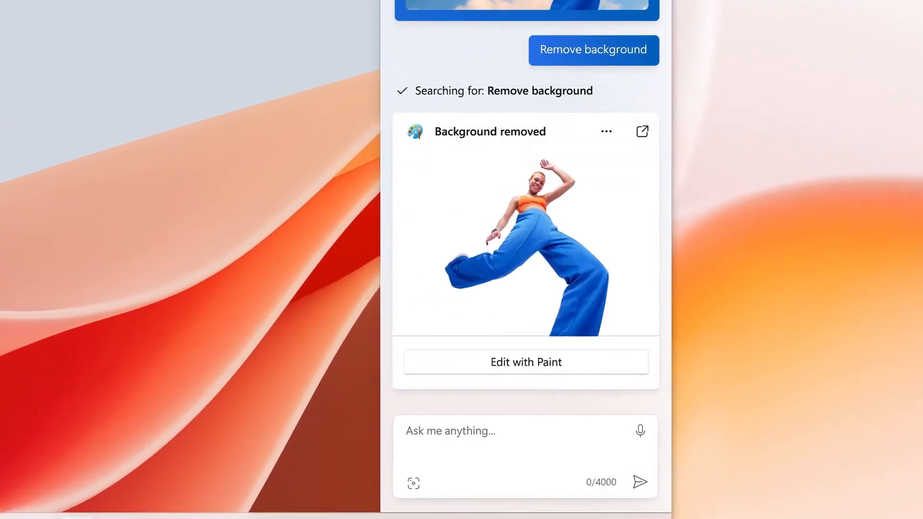
type("Create an Instagram reel with photos from my vacation")
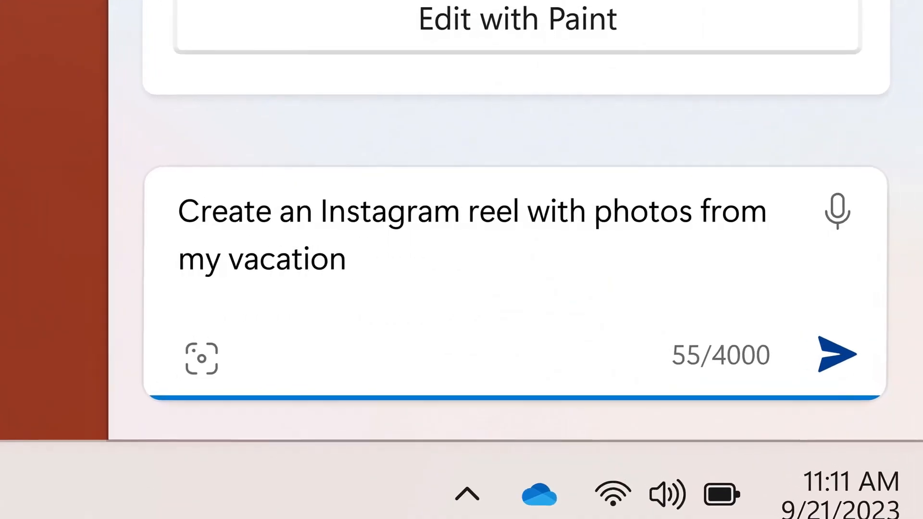
left_click(839, 355)
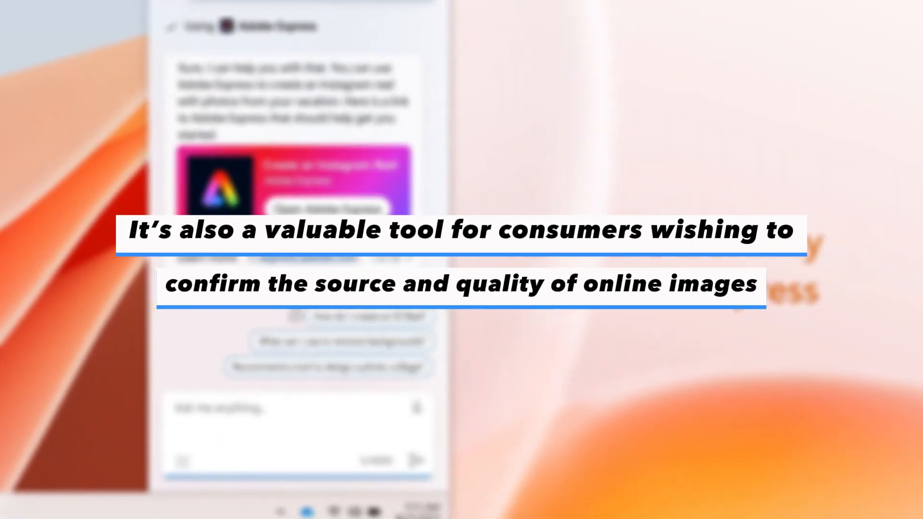
left_click(330, 209)
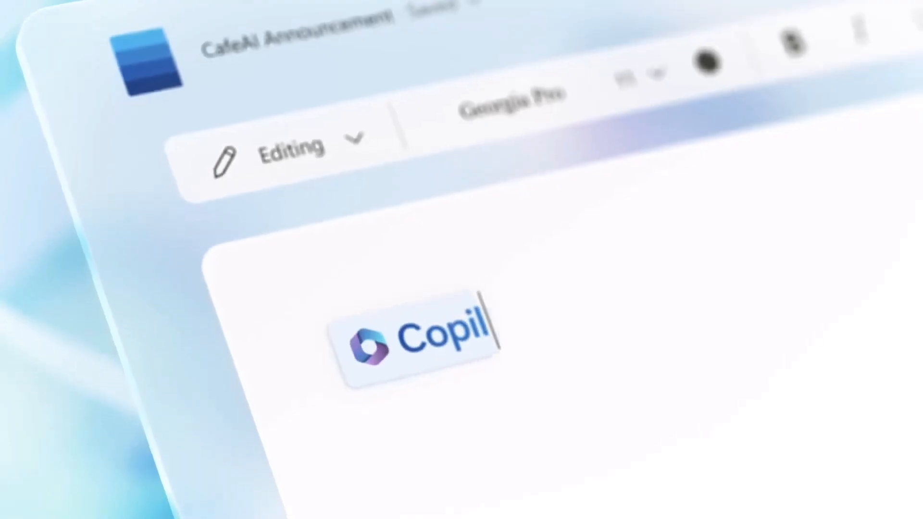
Step: Step through the Microsoft 365 clips of the mail reply, meeting prep and slides to the Teams intro
type("ot")
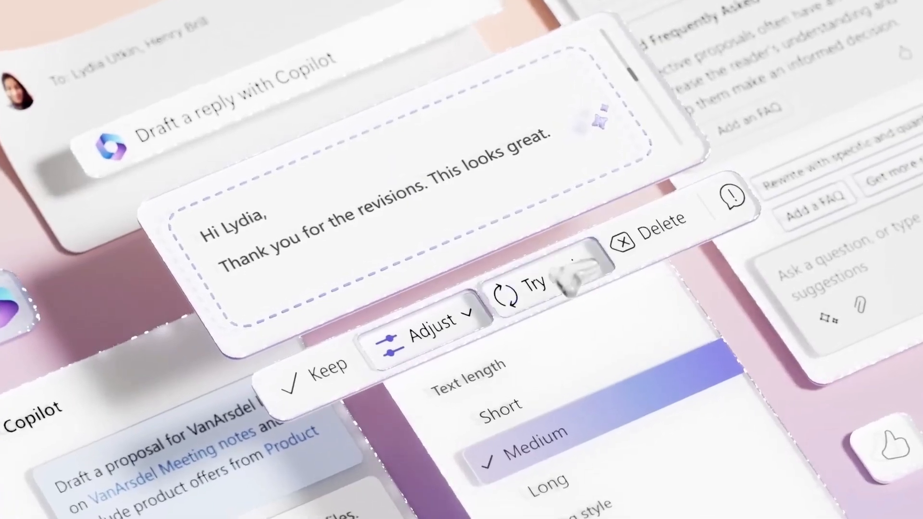
left_click(527, 288)
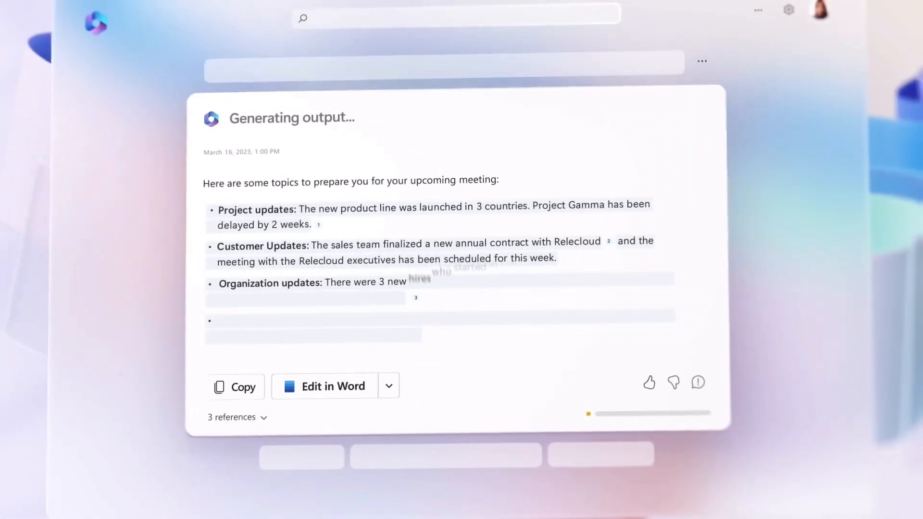
left_click(333, 386)
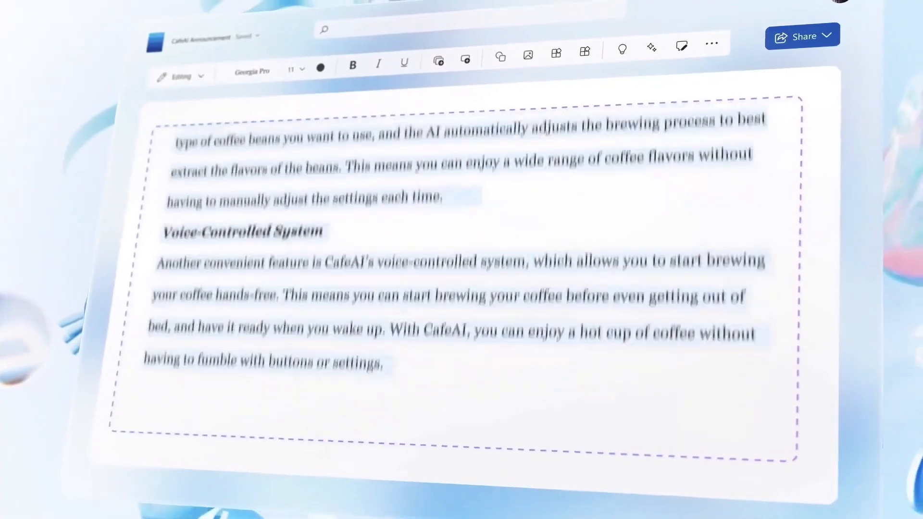
scroll("down", 3)
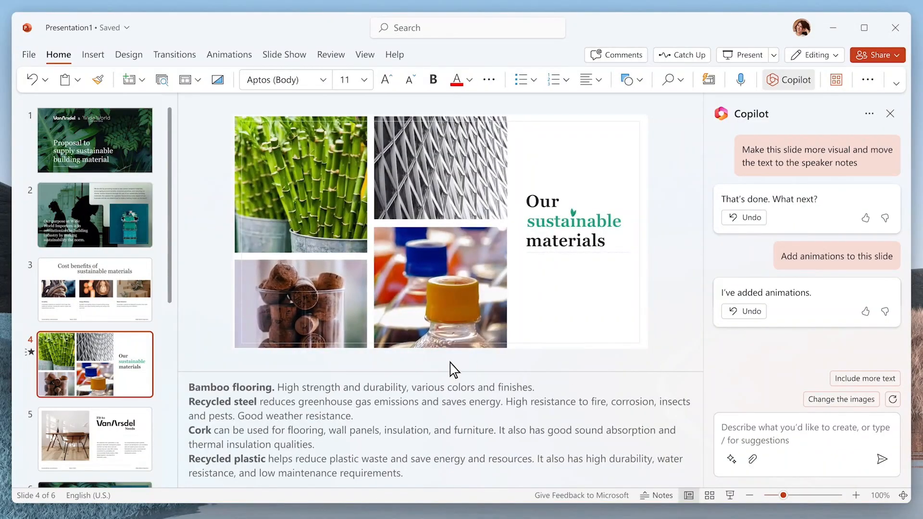
scroll("down", 3)
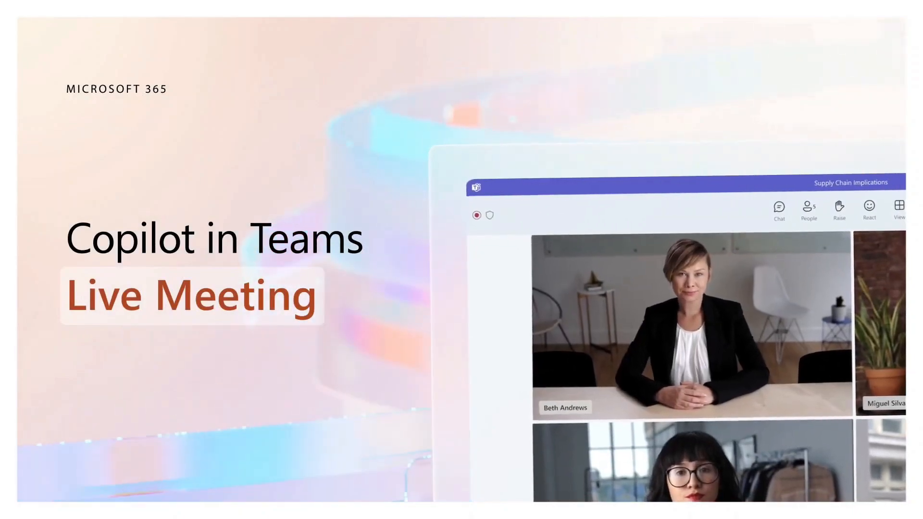
Step: Advance through the Teams Alpine-file chat and AZ store blog request to the Designer start page
left_click(590, 43)
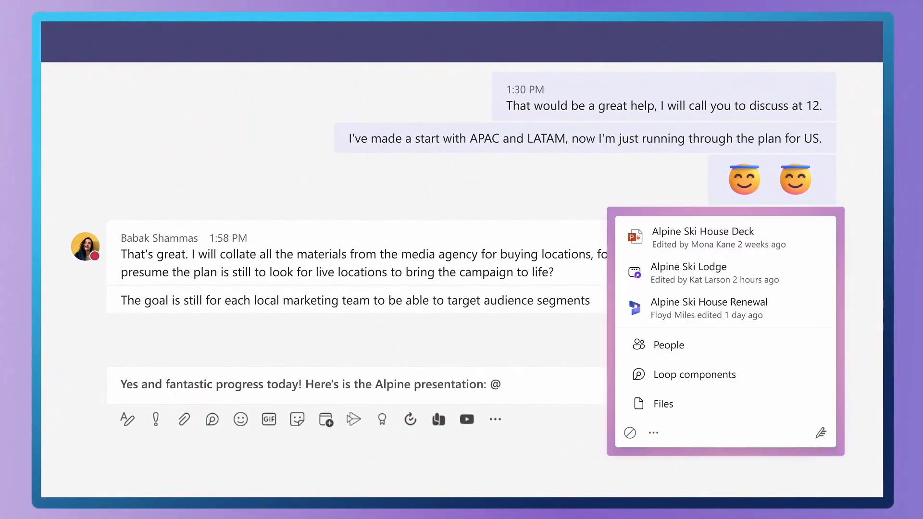
left_click(703, 236)
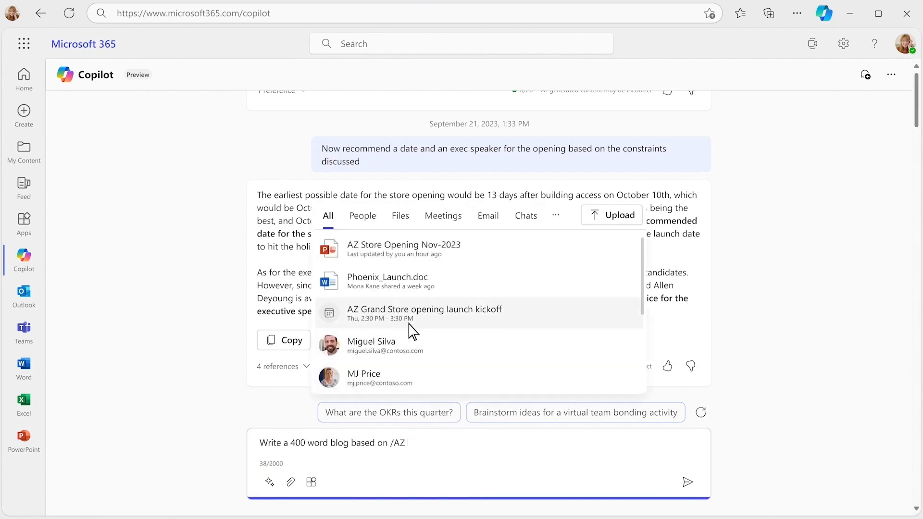
left_click(404, 249)
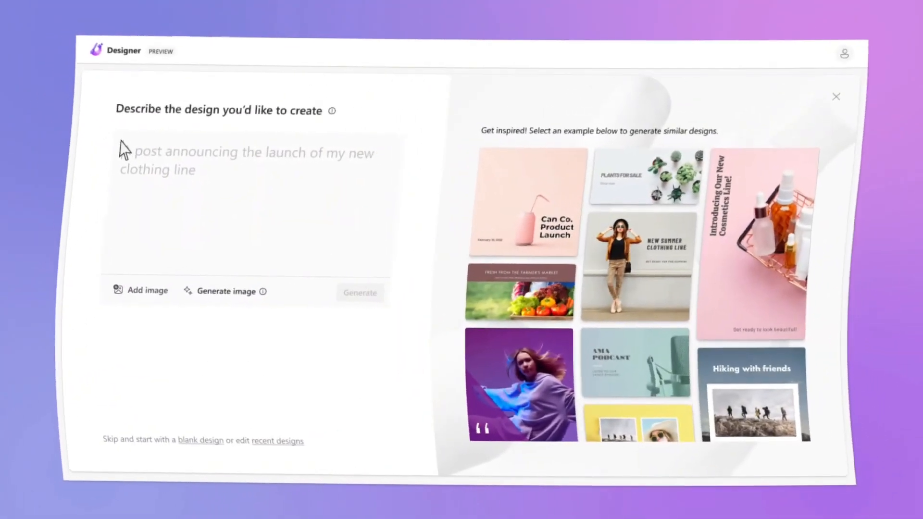
Step: Enter the Designer prompt 'A post for Summer Jams concer' and show the Fall Harvest Festival banner clips
type("A post for Summer Jams concer")
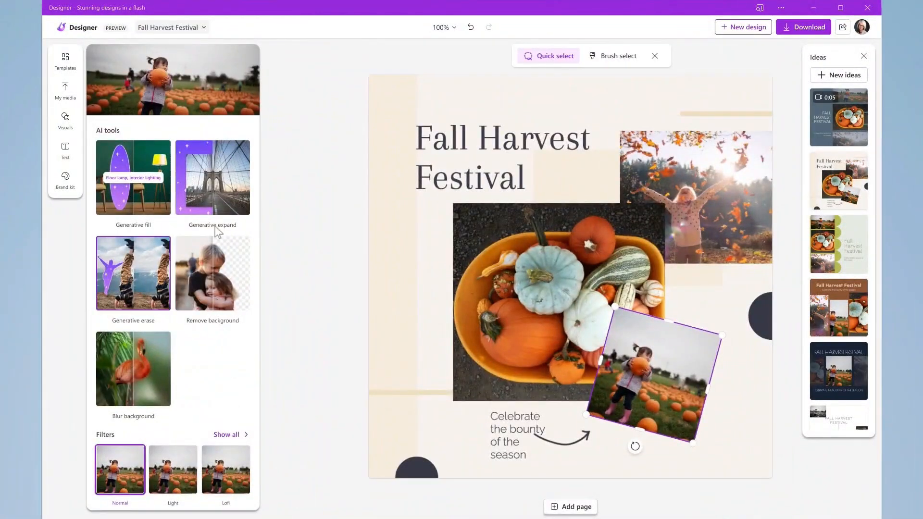
left_click(441, 27)
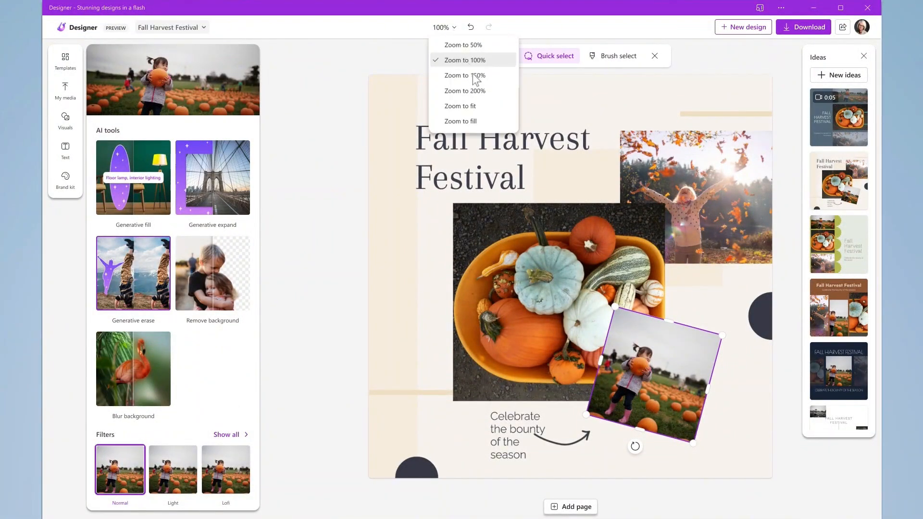
left_click(464, 75)
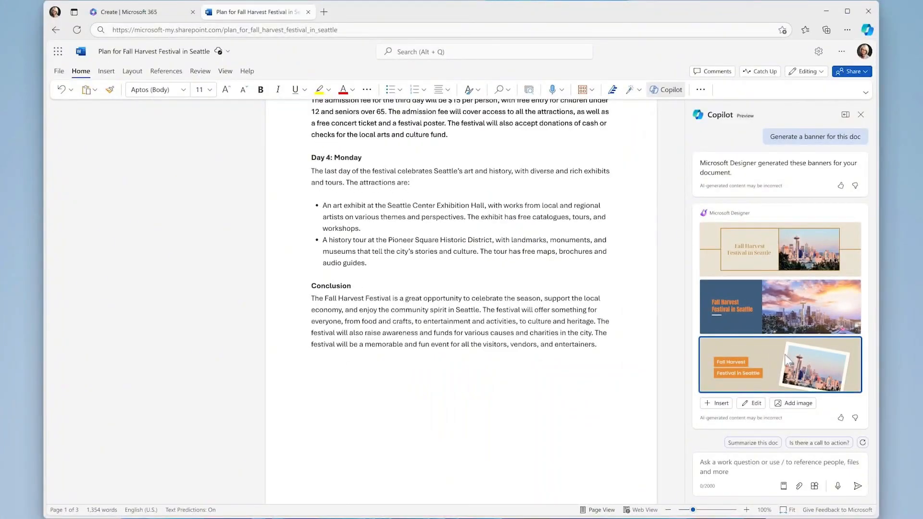
left_click(796, 403)
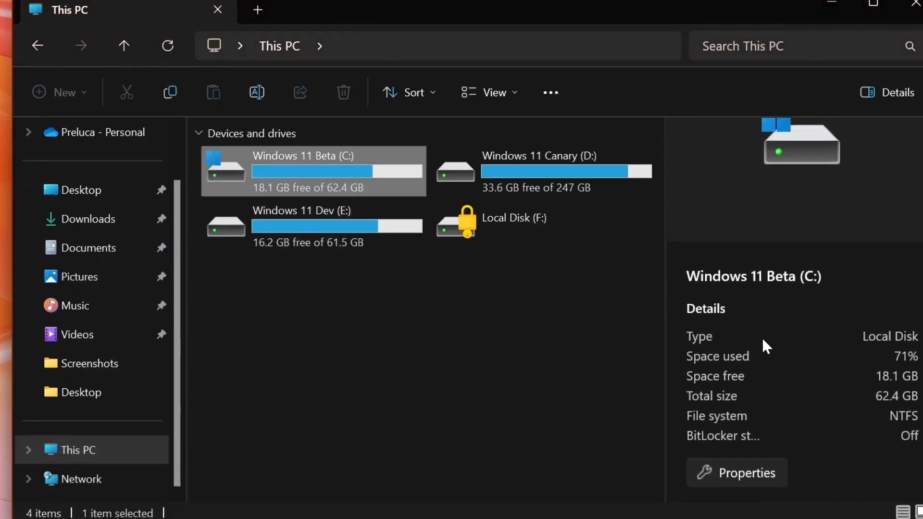
mouse_move(782, 377)
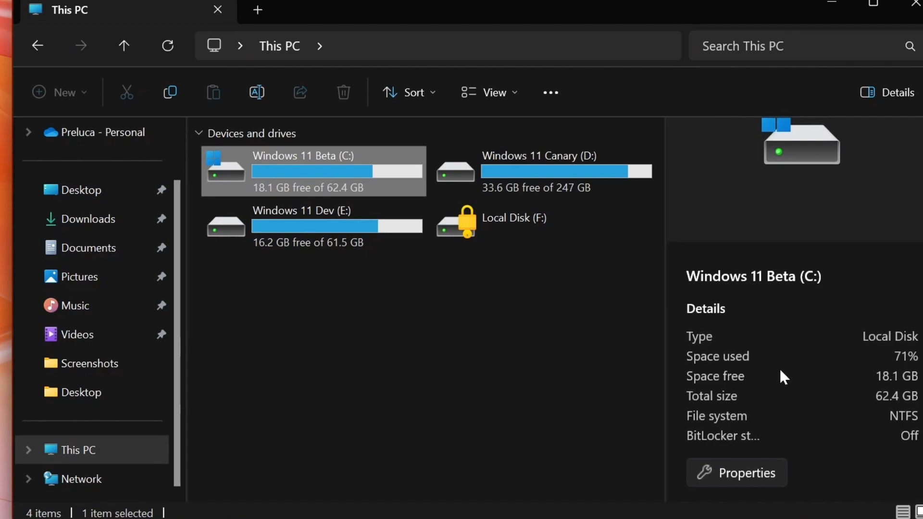